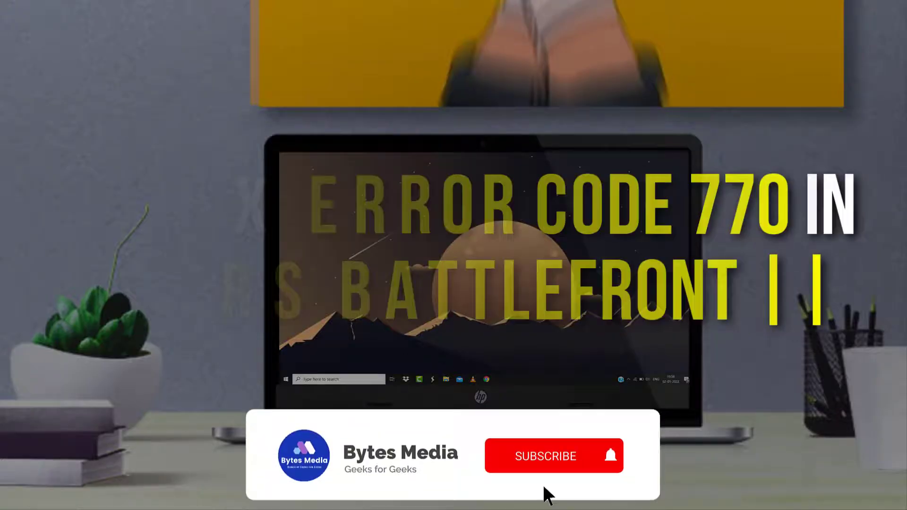
# Search 'cmd' in Start and launch Command Prompt as administrator, approving the UAC prompt
pyautogui.click(545, 455)
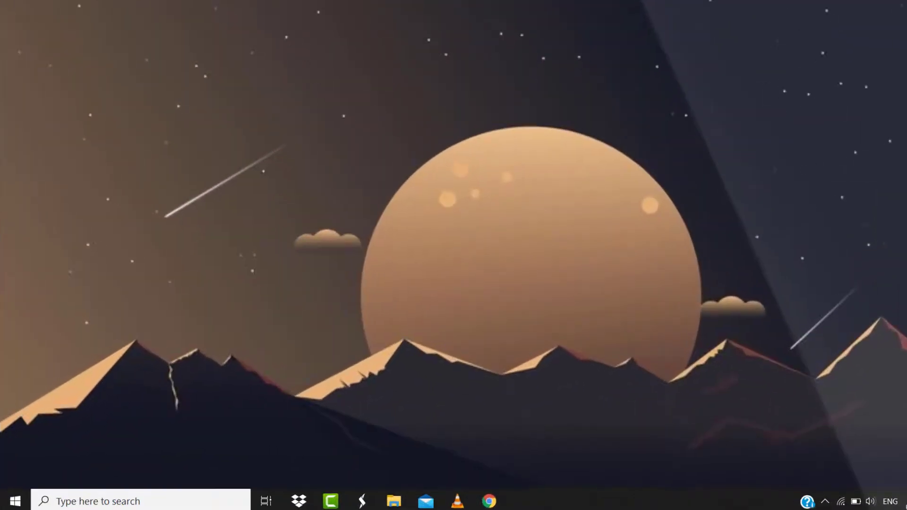
pyautogui.write('cmd')
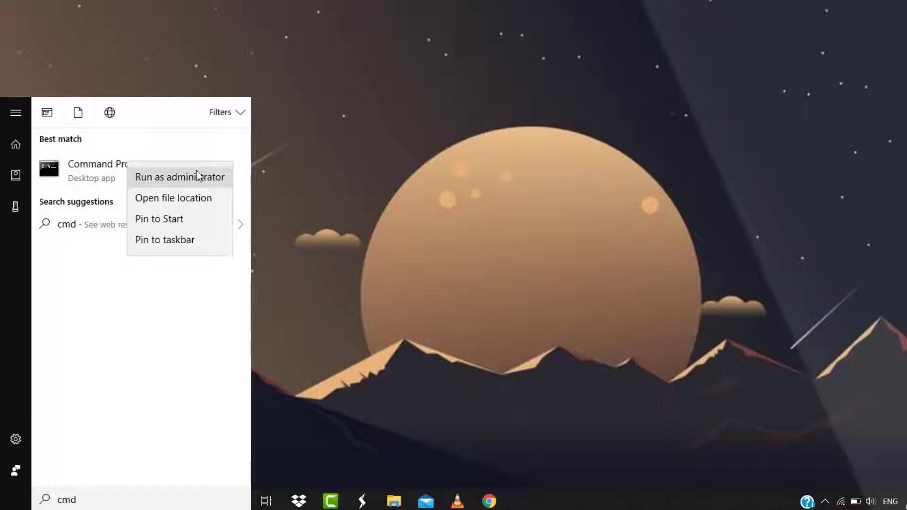
pyautogui.click(179, 177)
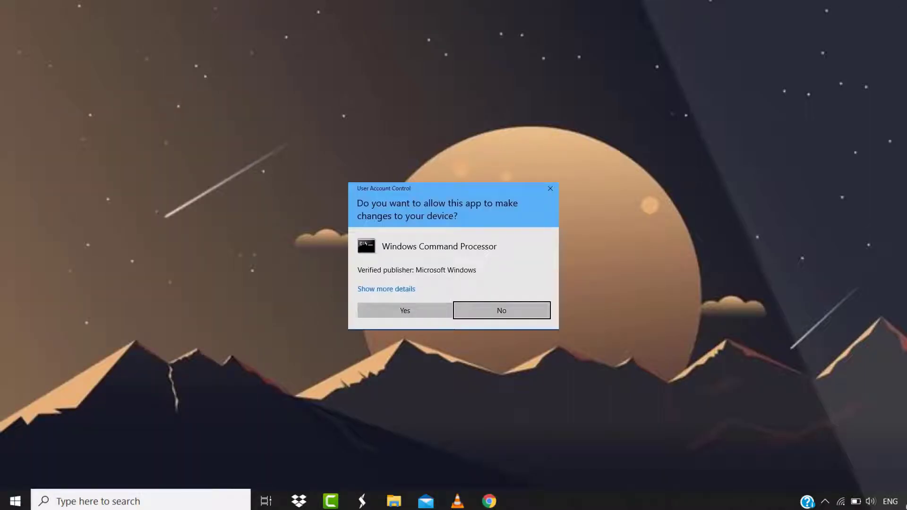
pyautogui.click(404, 311)
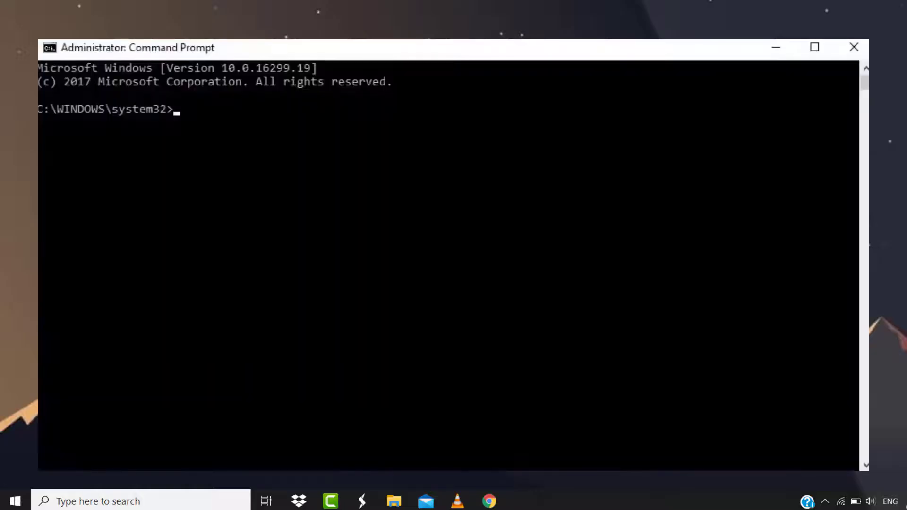
# Run ipconfig /release (with flushdns and renew) in Command Prompt, then exit it
pyautogui.write('ipconfig')
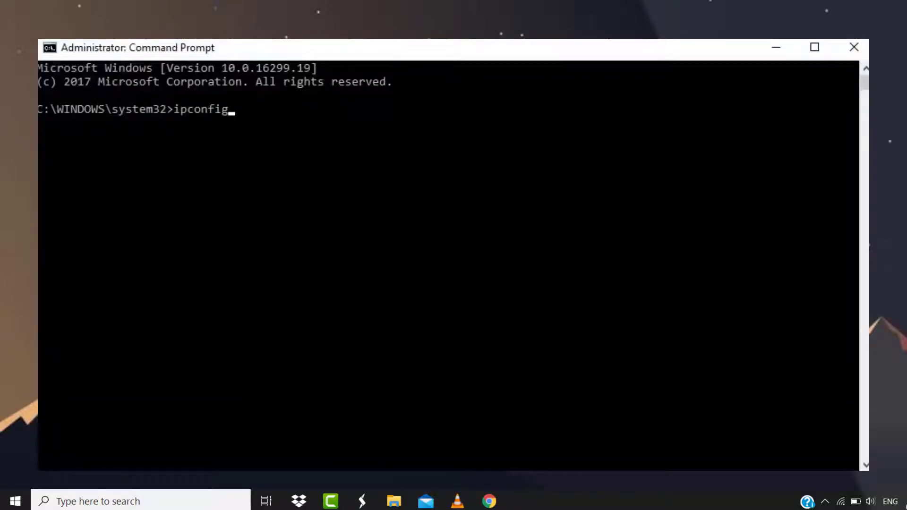
pyautogui.write('/relea')
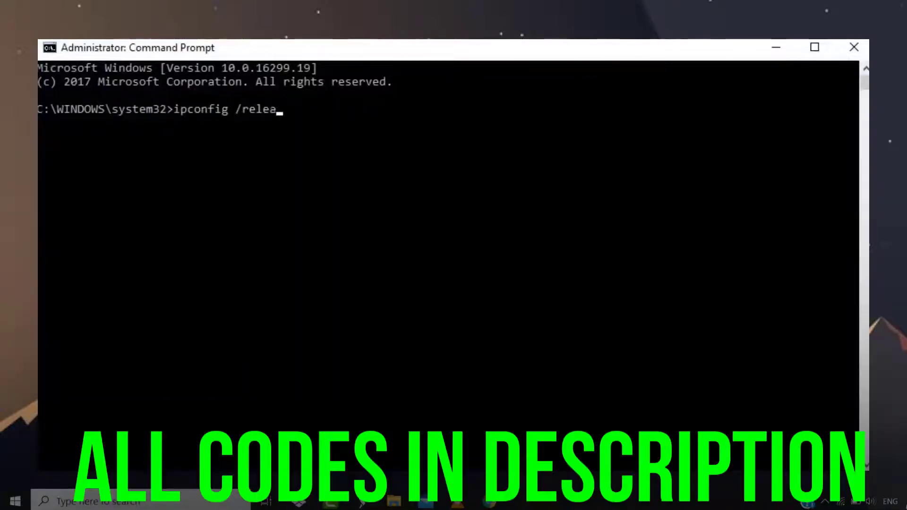
pyautogui.press('Return')
pyautogui.write('e')
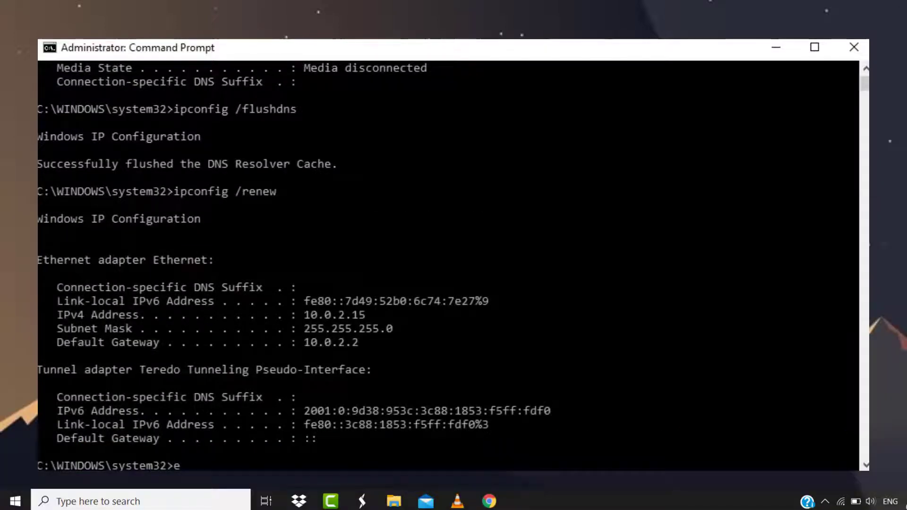
pyautogui.write('xi')
pyautogui.click(140, 500)
pyautogui.write('contro')
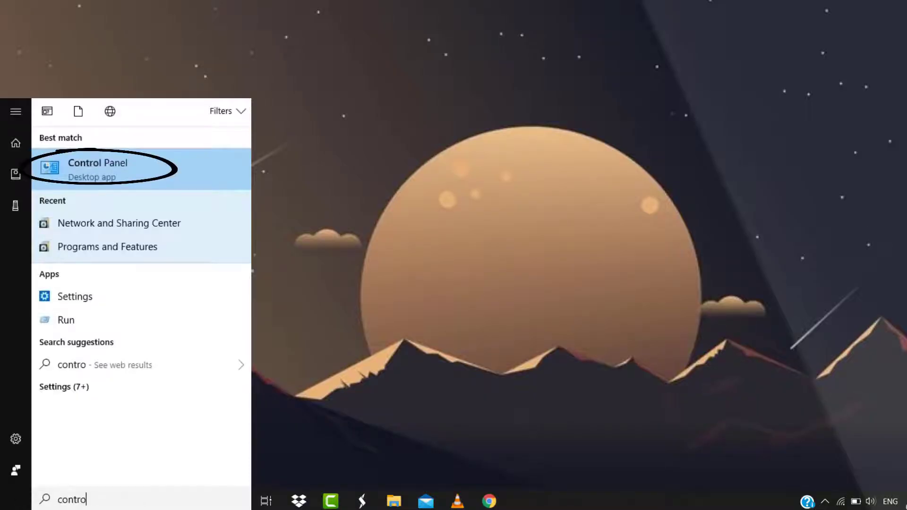
# From Control Panel, search 'netw' and bring up the Network and Sharing Center
pyautogui.click(97, 169)
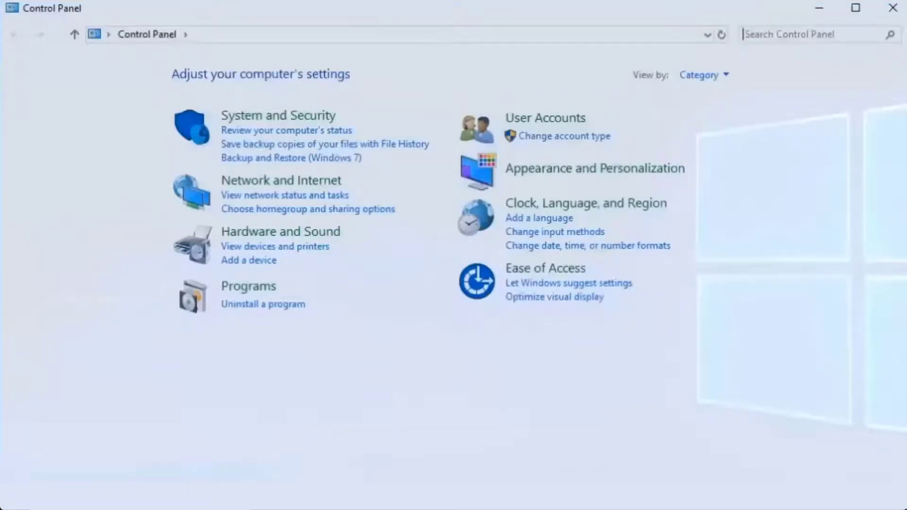
pyautogui.write('netw')
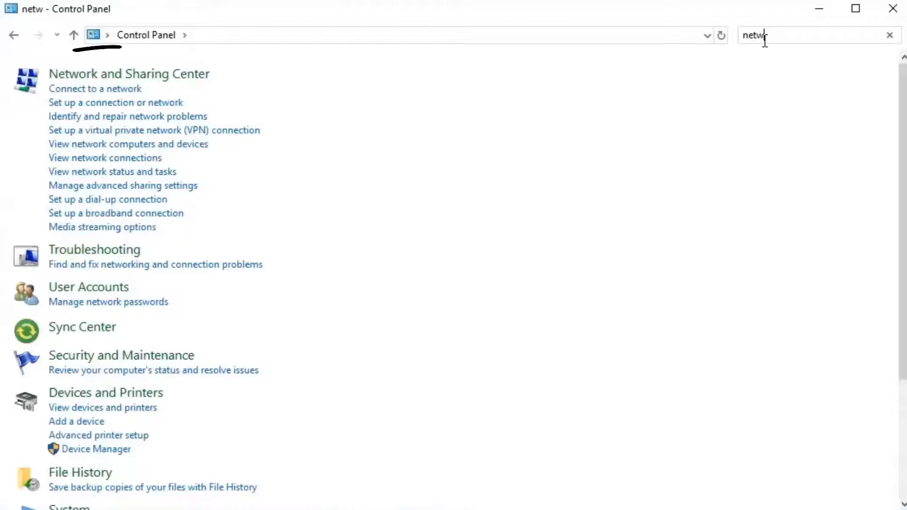
pyautogui.click(130, 74)
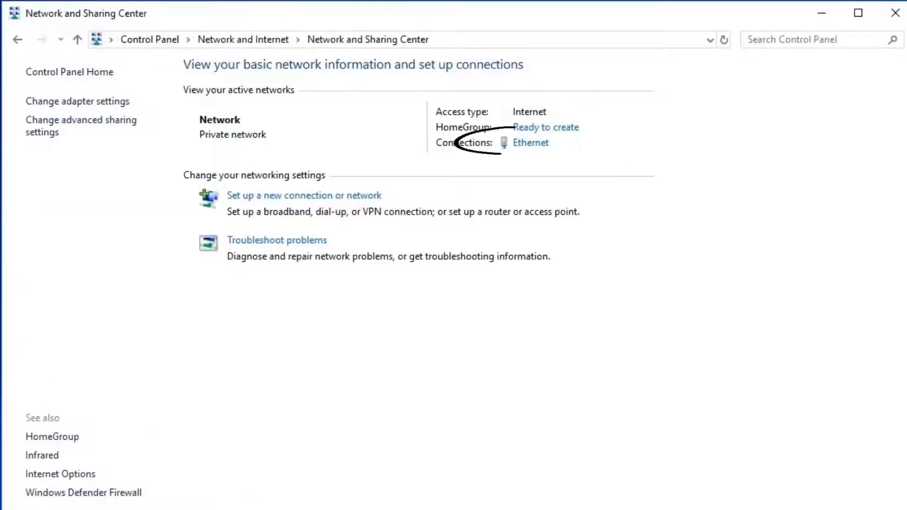
# Set the Ethernet connection's IPv4 DNS servers to 8.8.8.8 and 8.8.4.4 and confirm
pyautogui.click(530, 143)
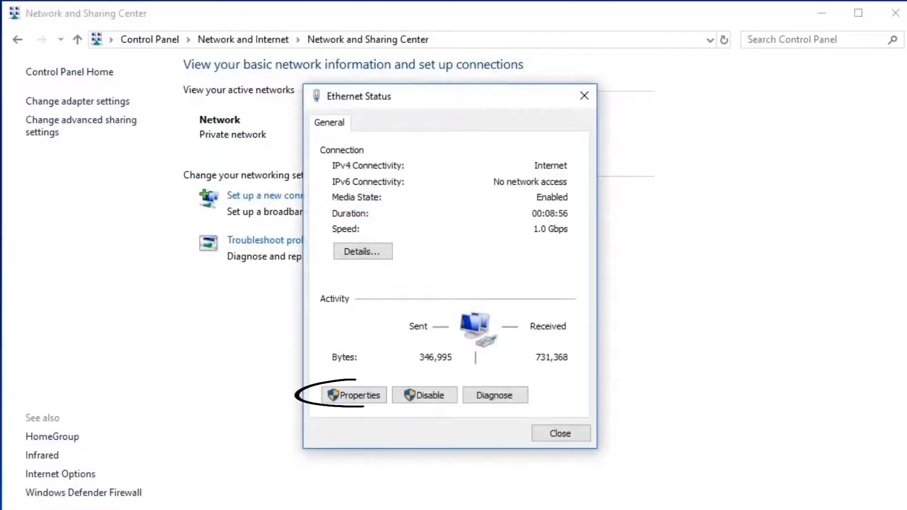
pyautogui.click(352, 395)
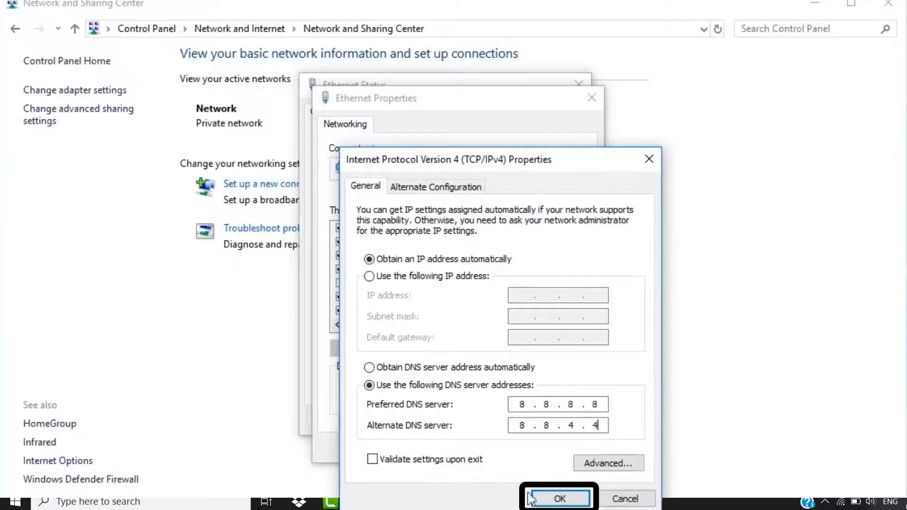
pyautogui.click(556, 499)
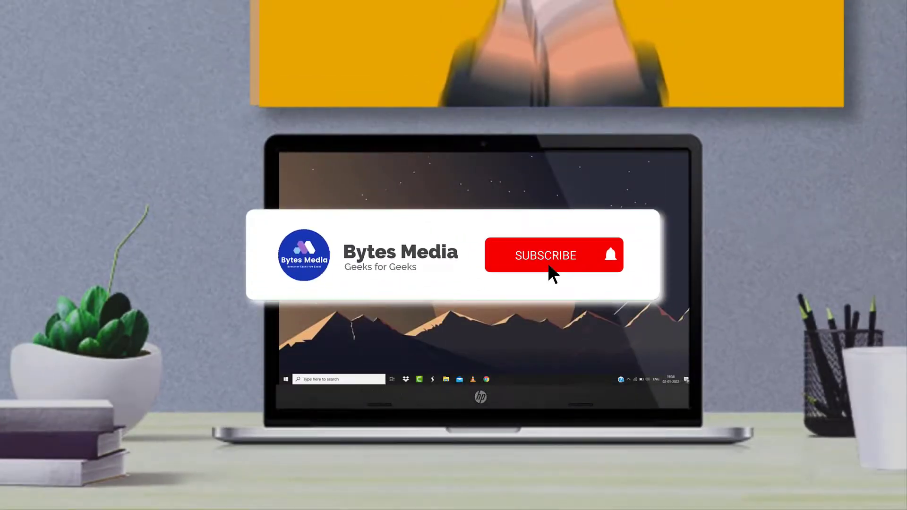
pyautogui.click(545, 255)
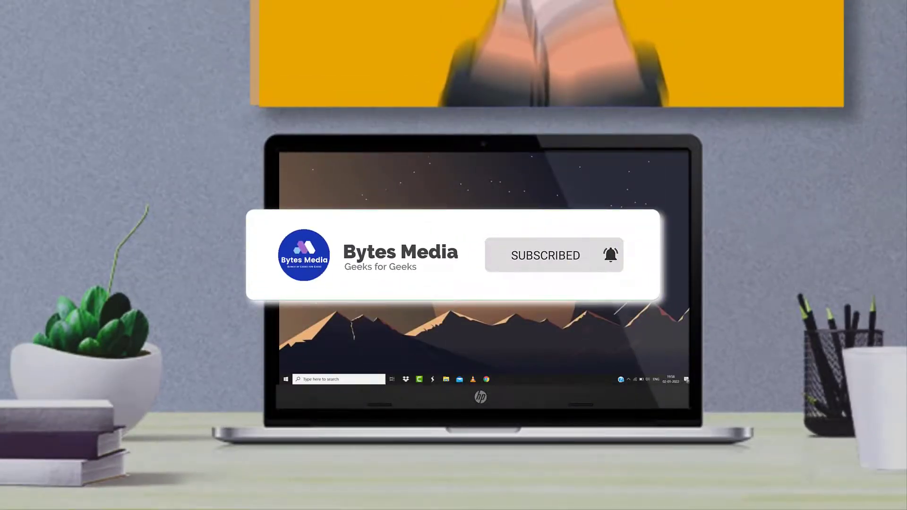